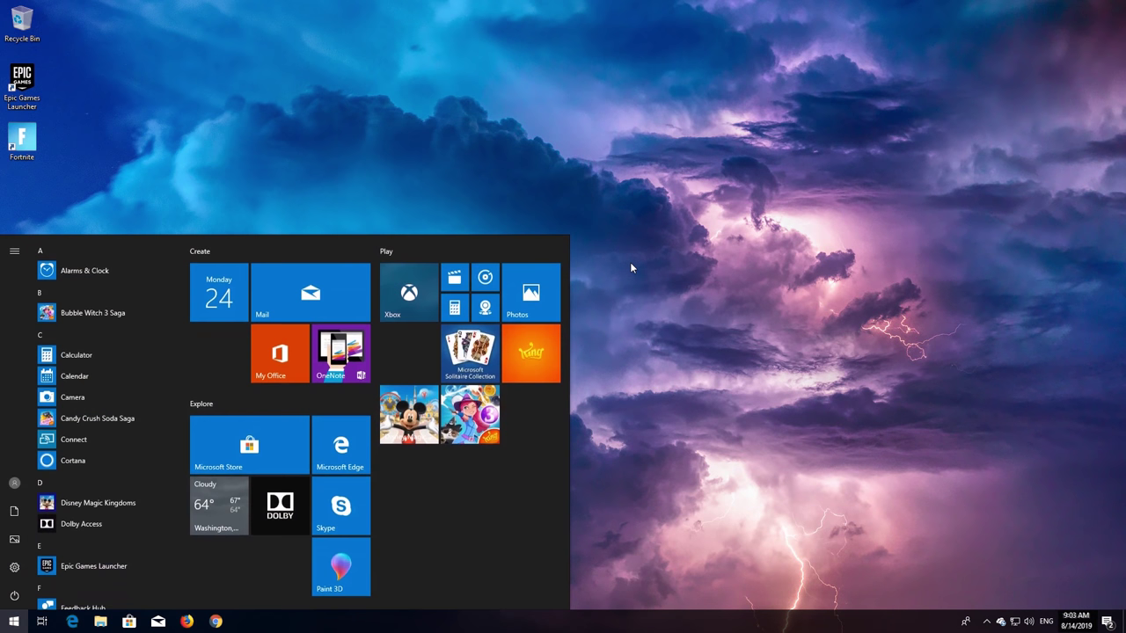
# - Open Network Connections via Control Panel's Network and Sharing Center, showing the Ethernet adapter
pyautogui.write('control panel')
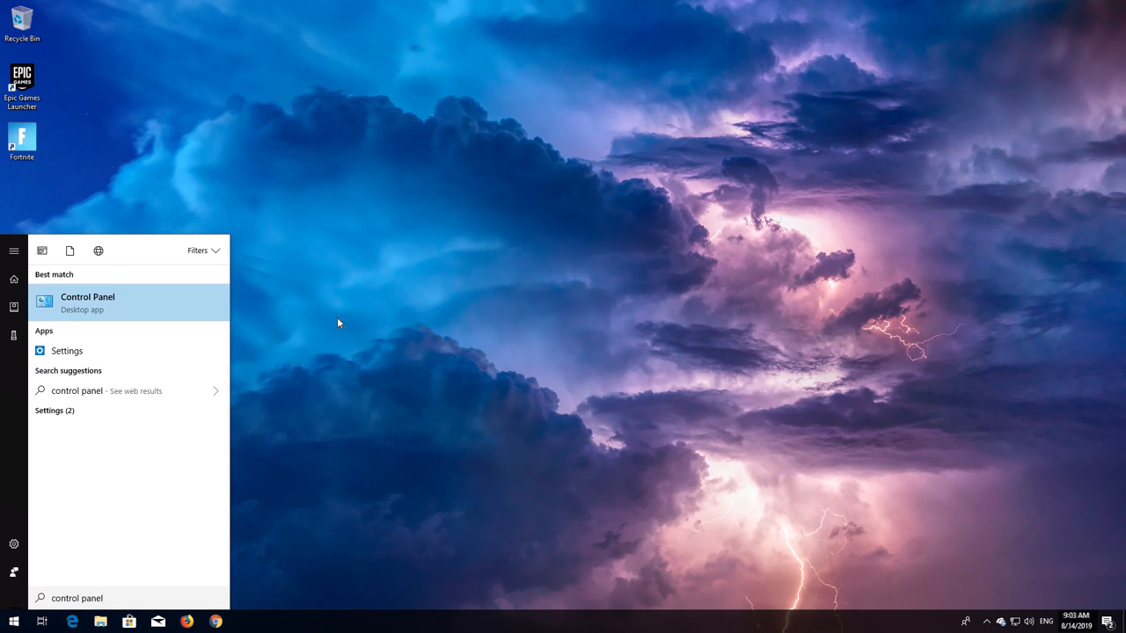
pyautogui.moveTo(76, 320)
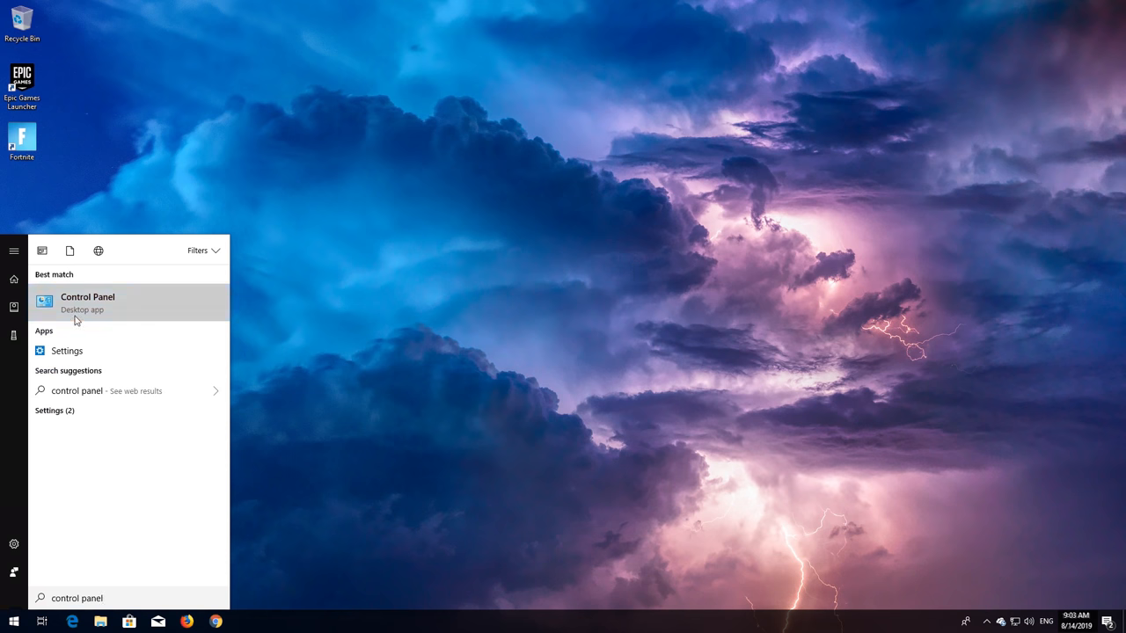
pyautogui.click(87, 296)
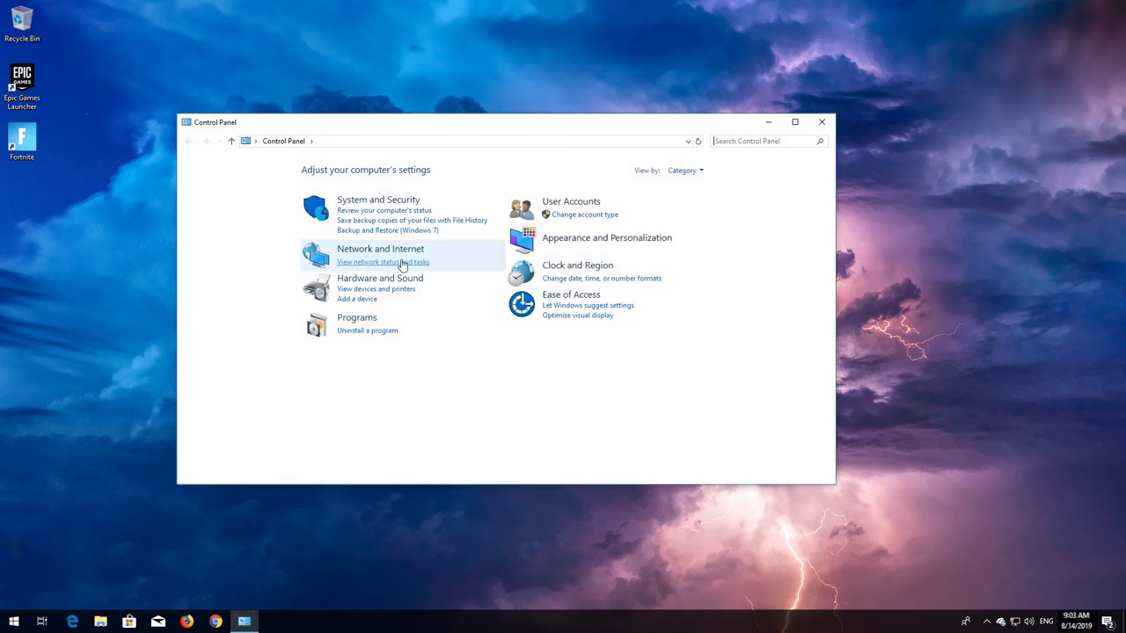
pyautogui.moveTo(379, 257)
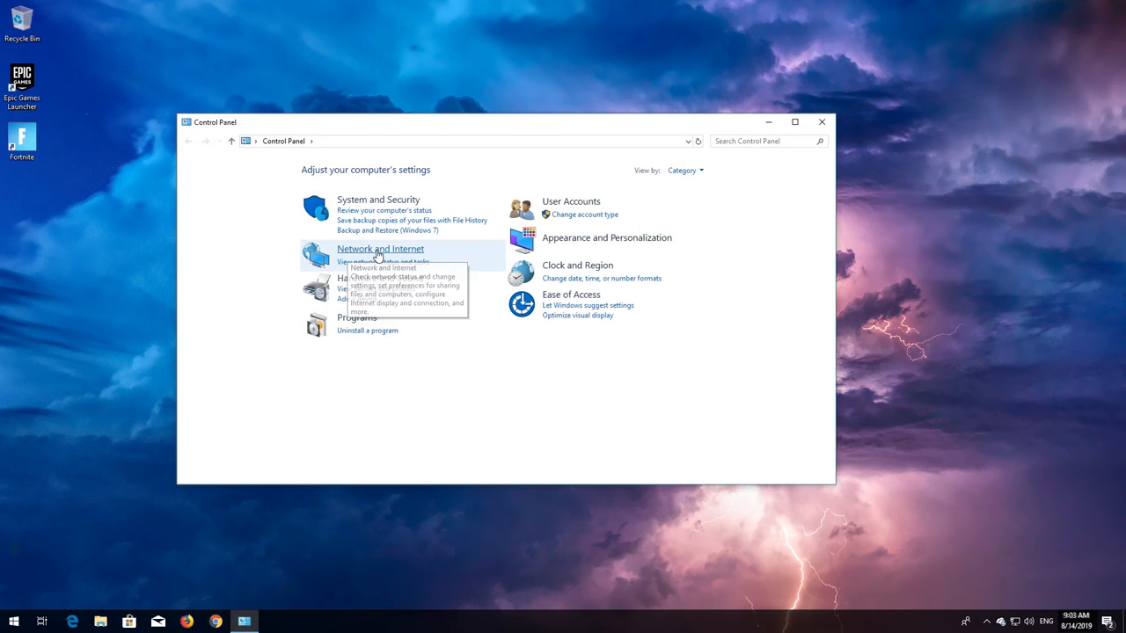
pyautogui.click(379, 249)
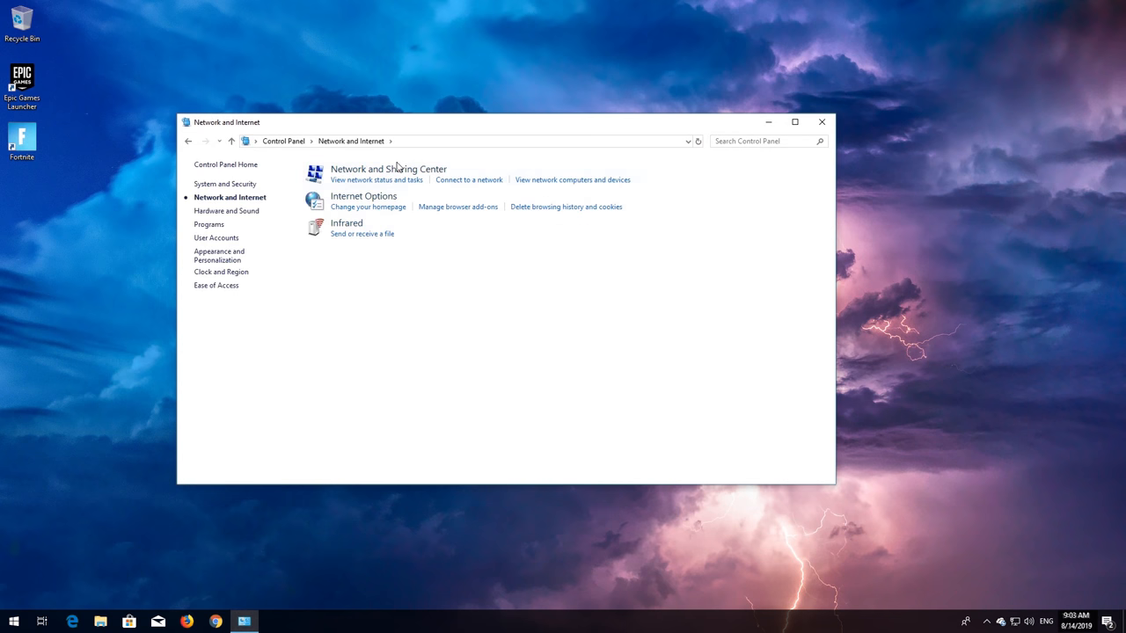
pyautogui.click(389, 169)
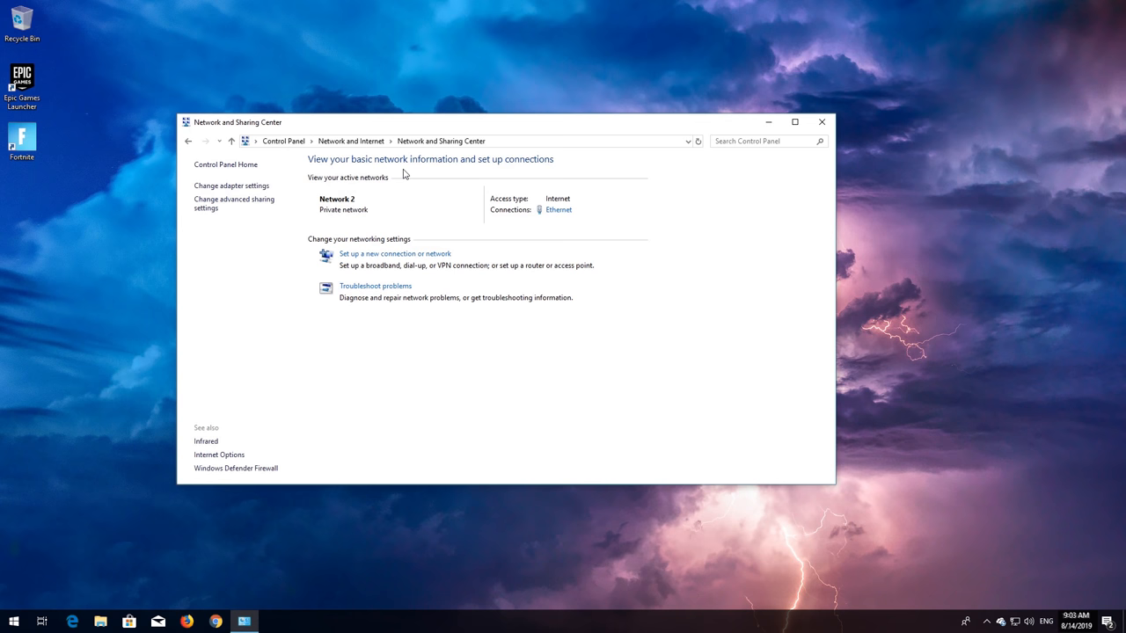
pyautogui.moveTo(234, 191)
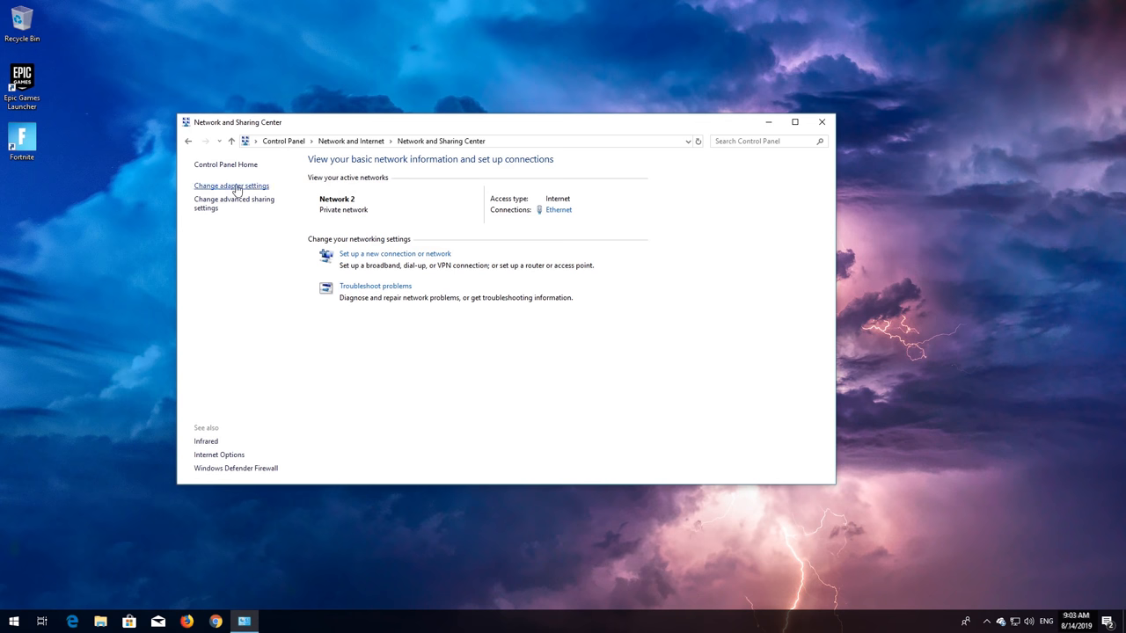
pyautogui.click(232, 186)
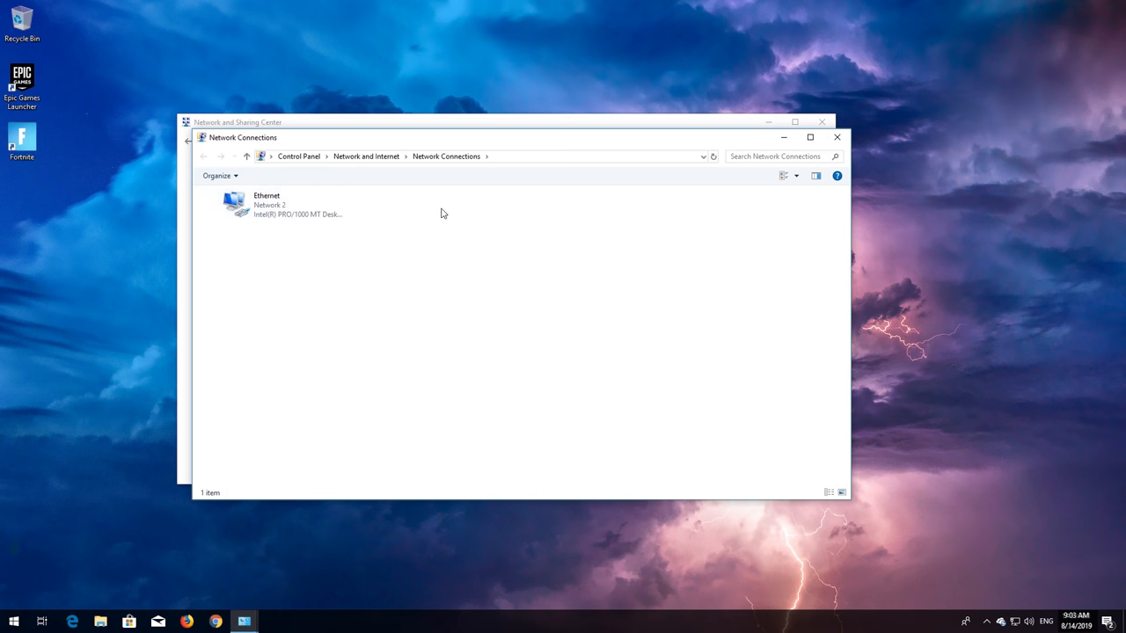
# - Open the Ethernet adapter's Properties and select Internet Protocol Version 4 (TCP/IPv4)
pyautogui.rightClick(266, 204)
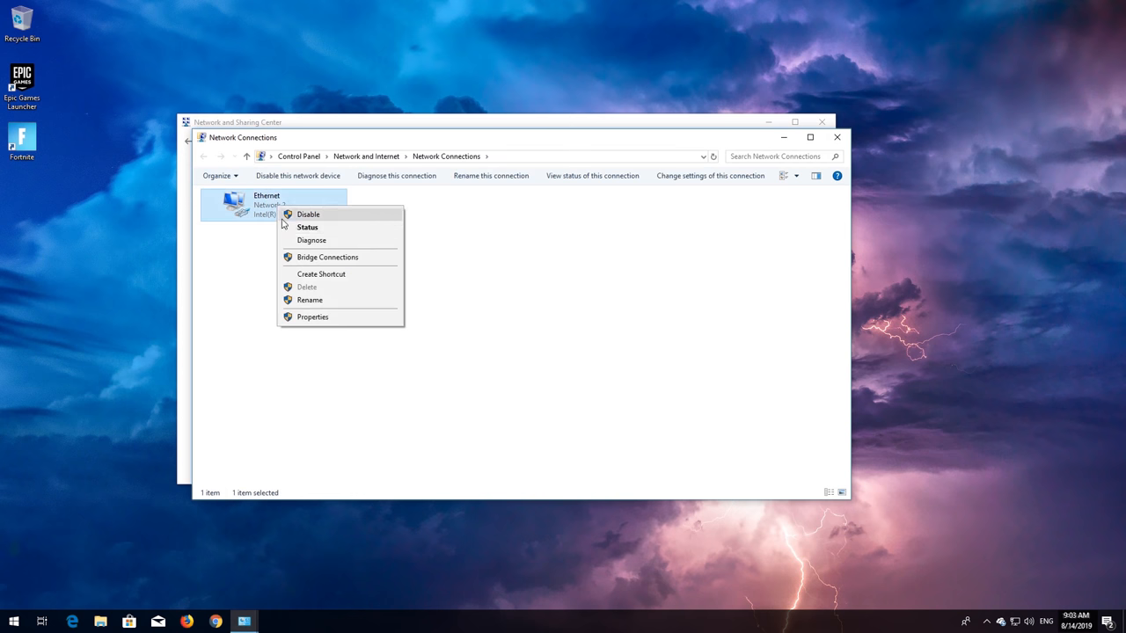
pyautogui.click(308, 213)
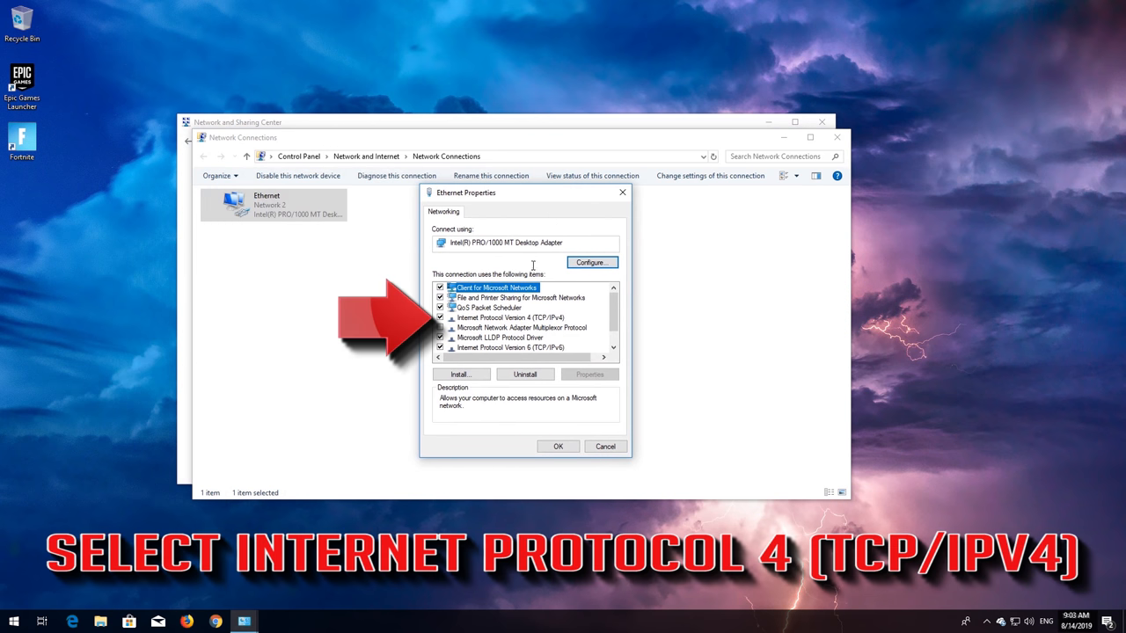
pyautogui.click(510, 317)
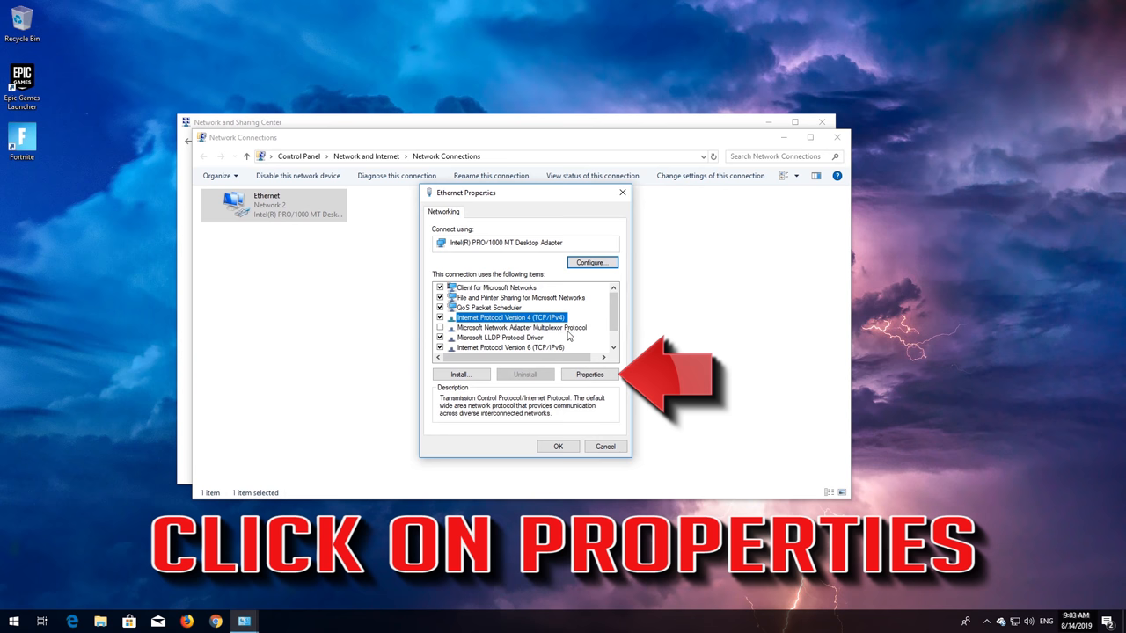
# - Set IPv4 DNS manually to preferred 1.1.1.1 and alternate 1.0.0.1, then apply
pyautogui.click(590, 374)
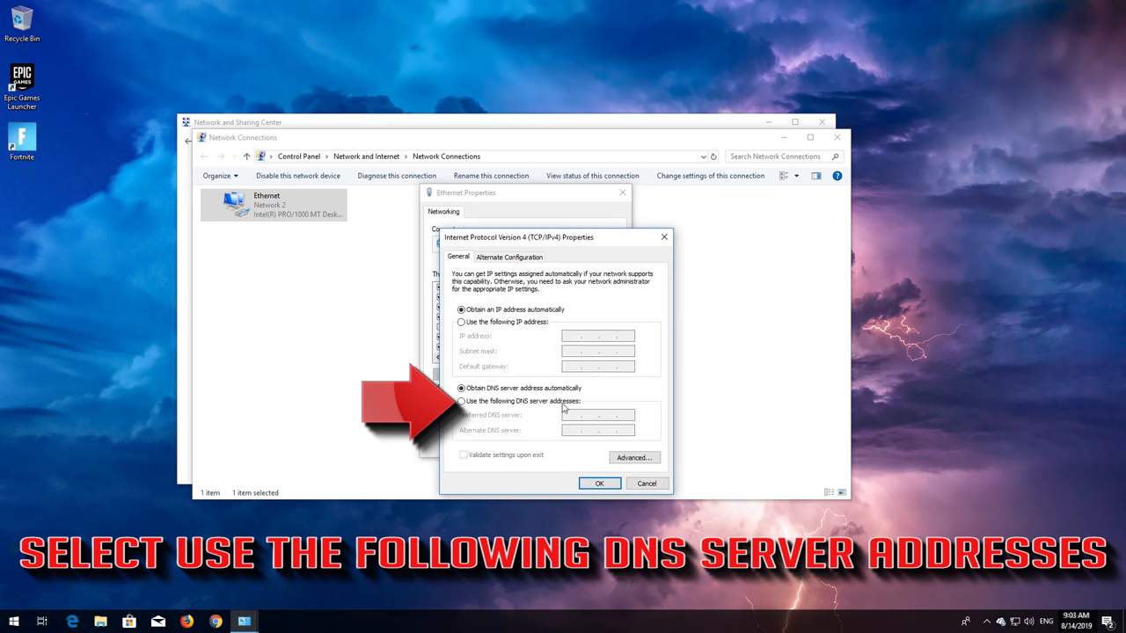
pyautogui.click(461, 401)
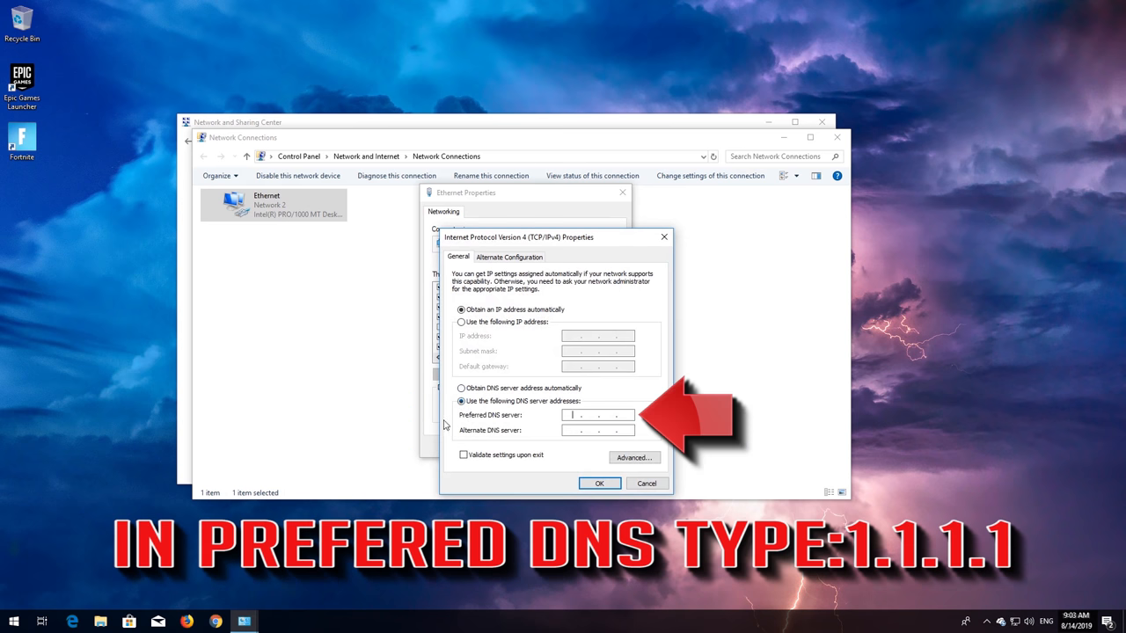
pyautogui.moveTo(537, 425)
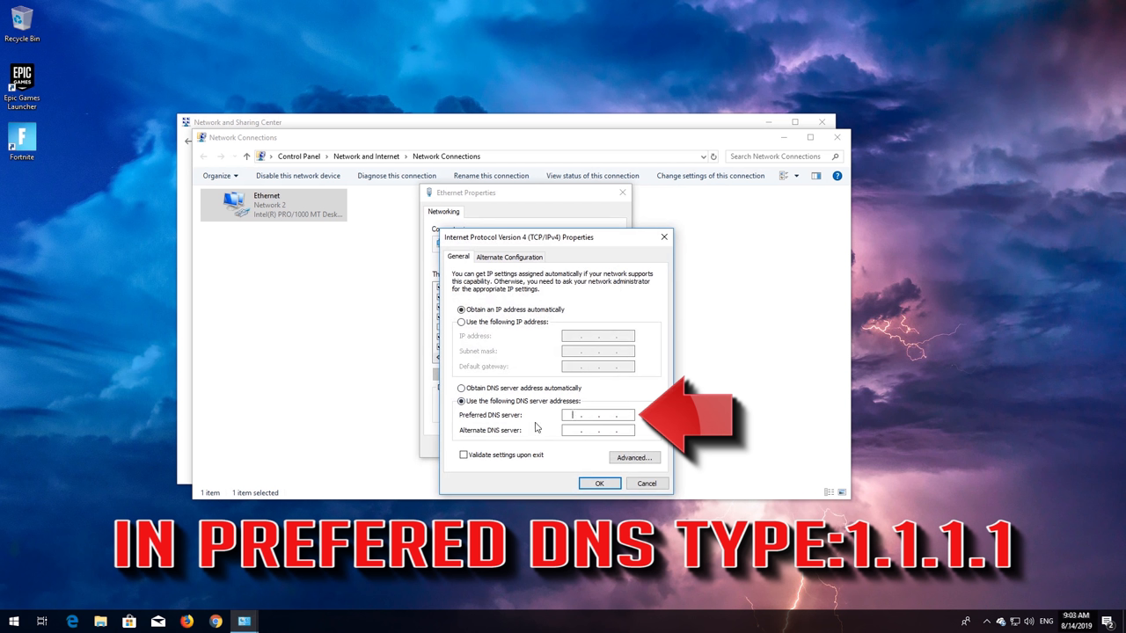
pyautogui.write('1')
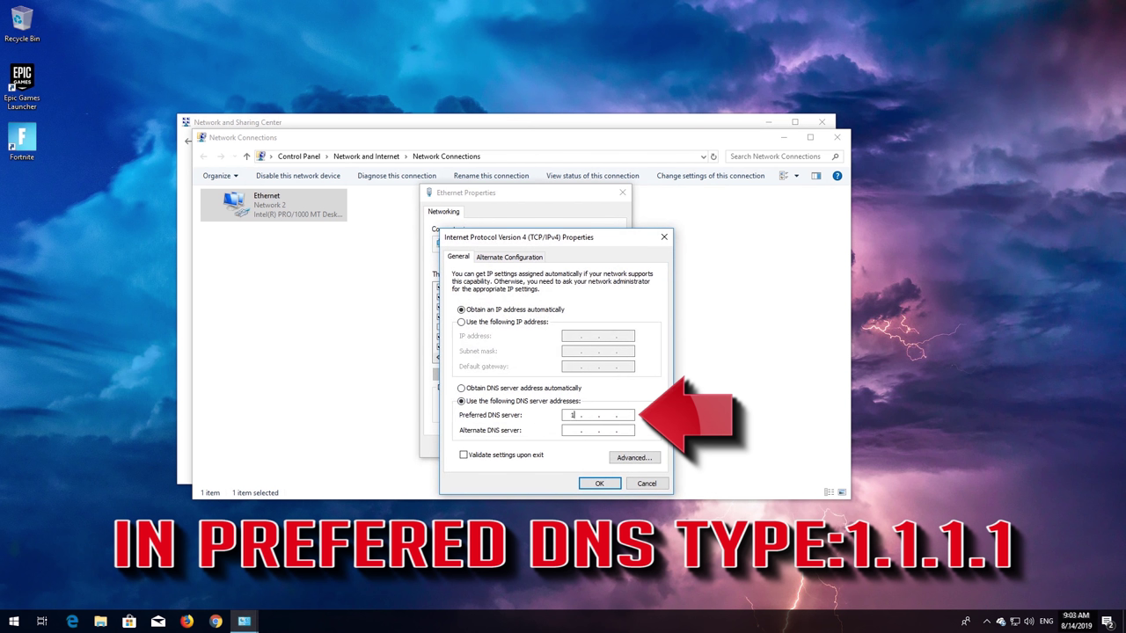
pyautogui.write('1')
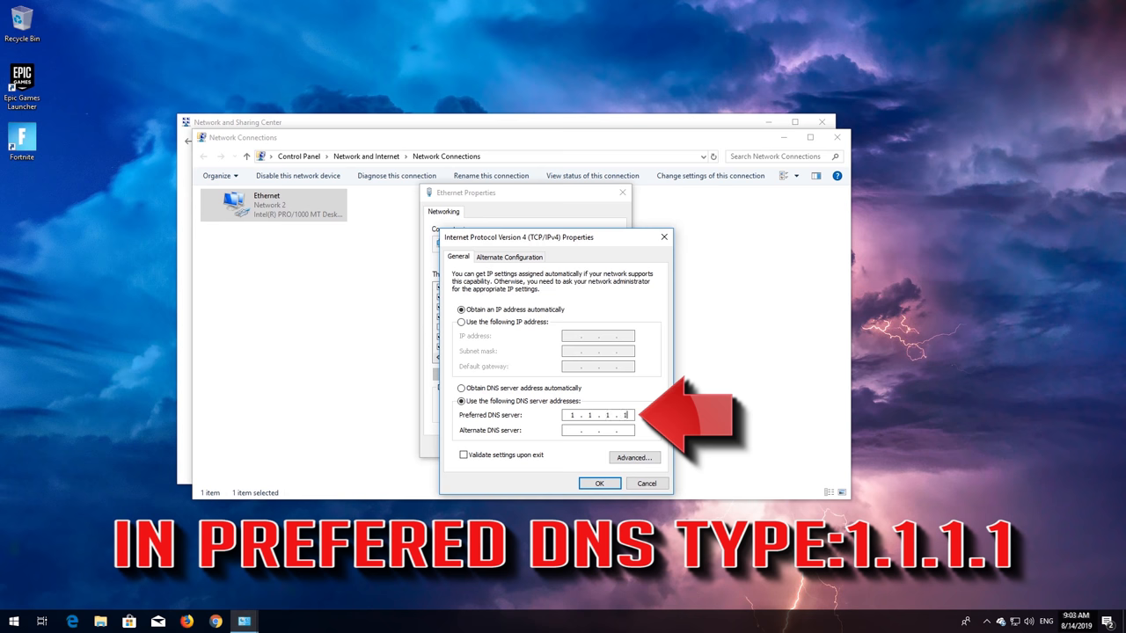
pyautogui.click(572, 431)
pyautogui.write('1.0.0.1')
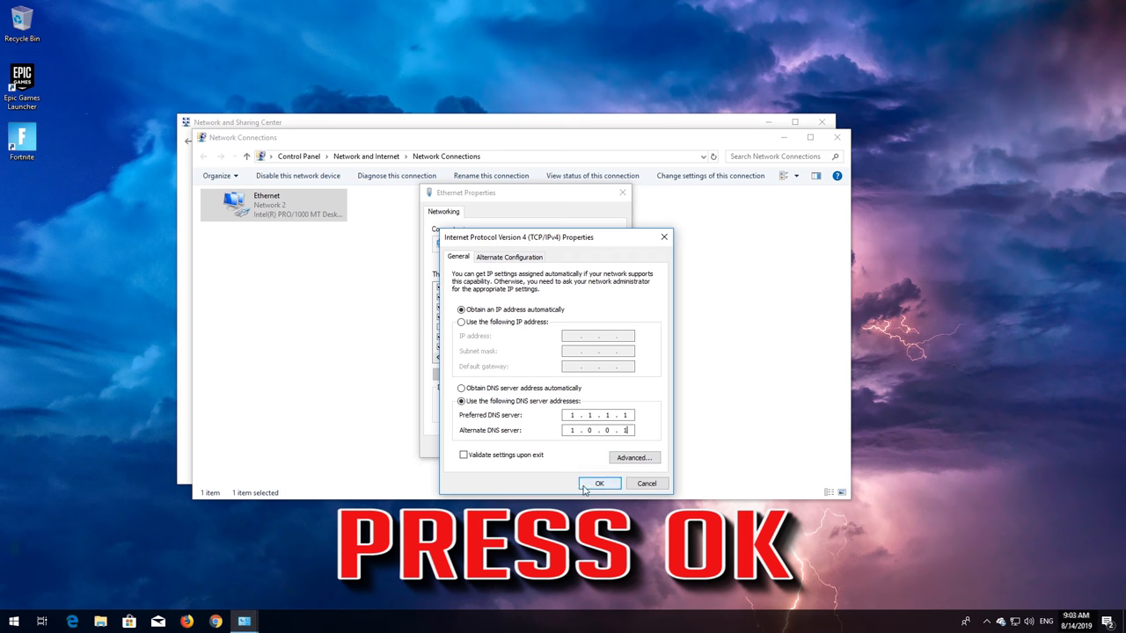
pyautogui.click(601, 483)
pyautogui.write('cmd')
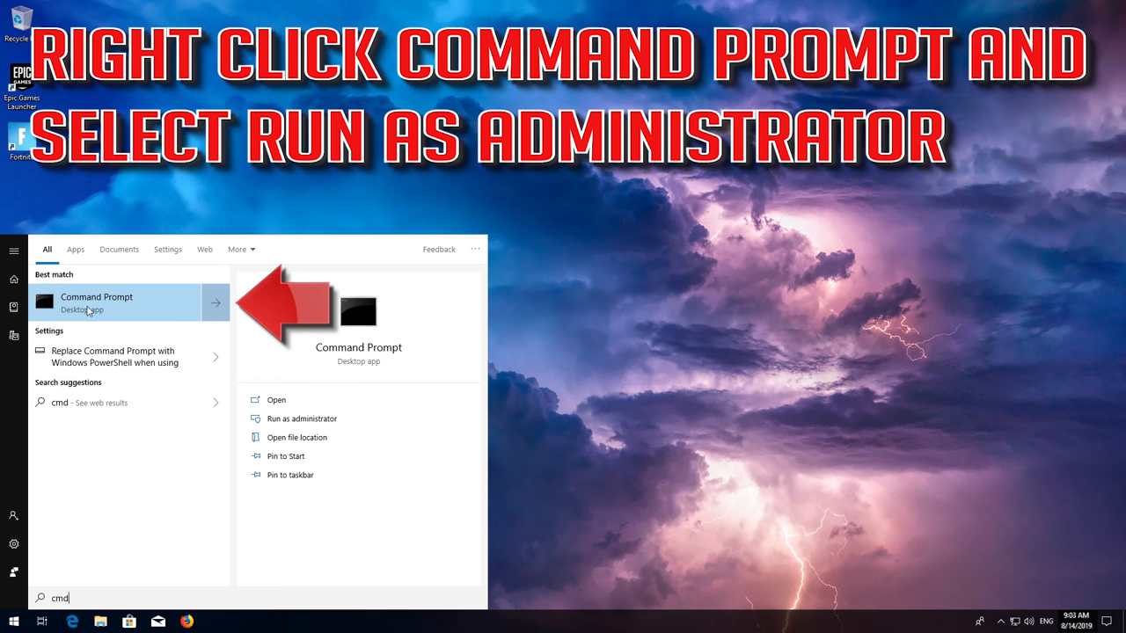
# - Run Command Prompt as administrator and approve the User Account Control prompt
pyautogui.rightClick(97, 302)
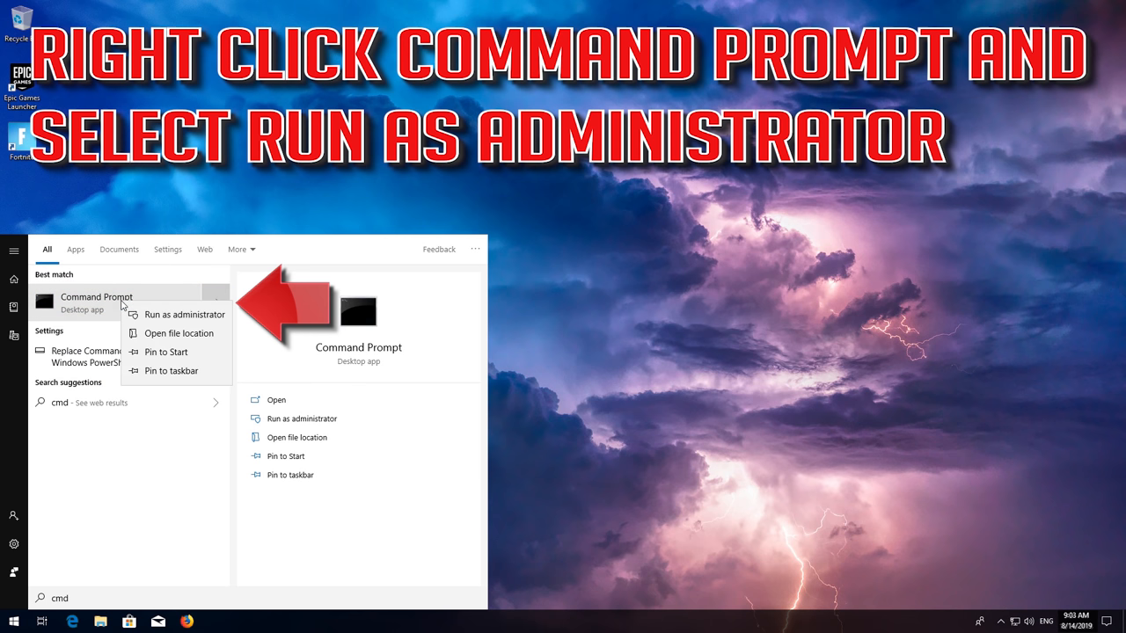
pyautogui.moveTo(180, 323)
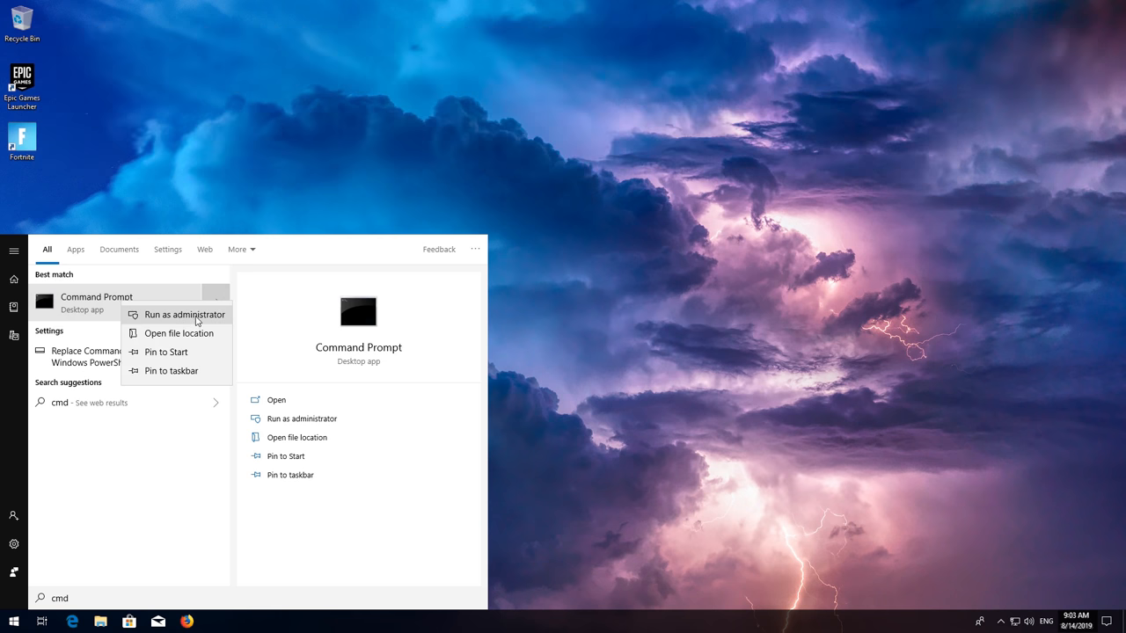
pyautogui.click(183, 314)
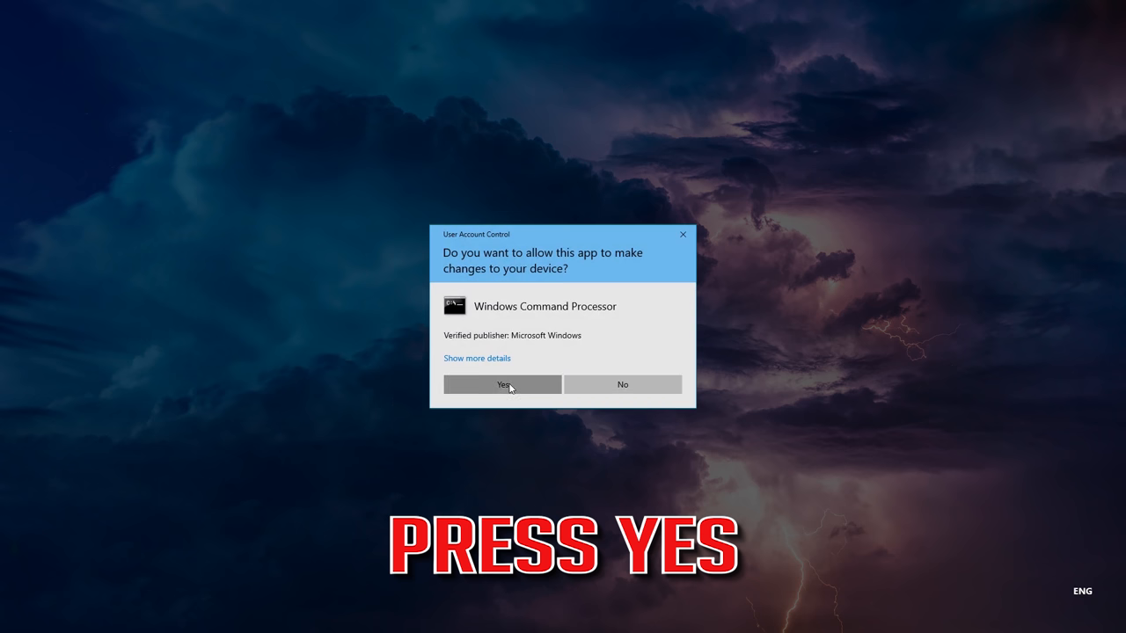
pyautogui.click(503, 384)
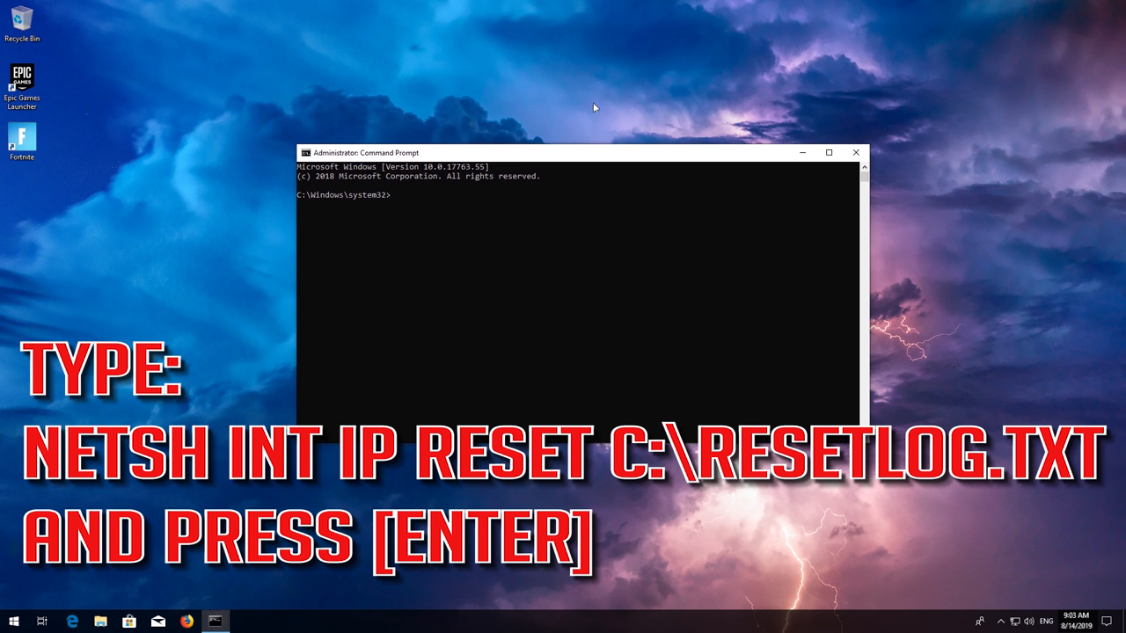
# - Run the netsh IP reset and netsh winsock reset commands
pyautogui.write('netsh int ip reset C:\\')
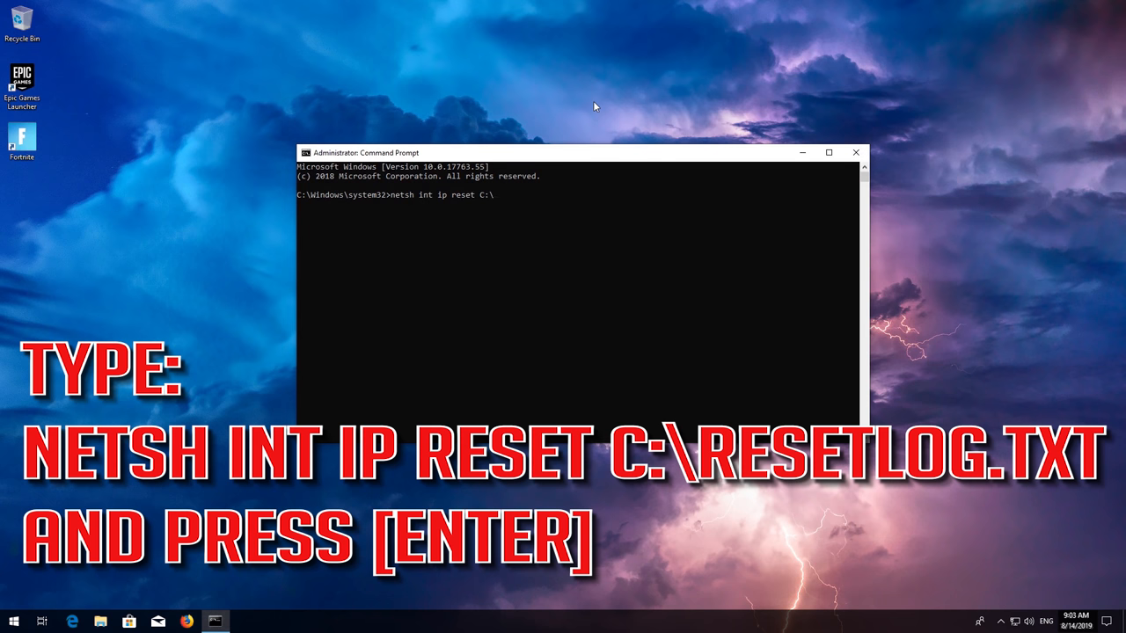
pyautogui.write('res')
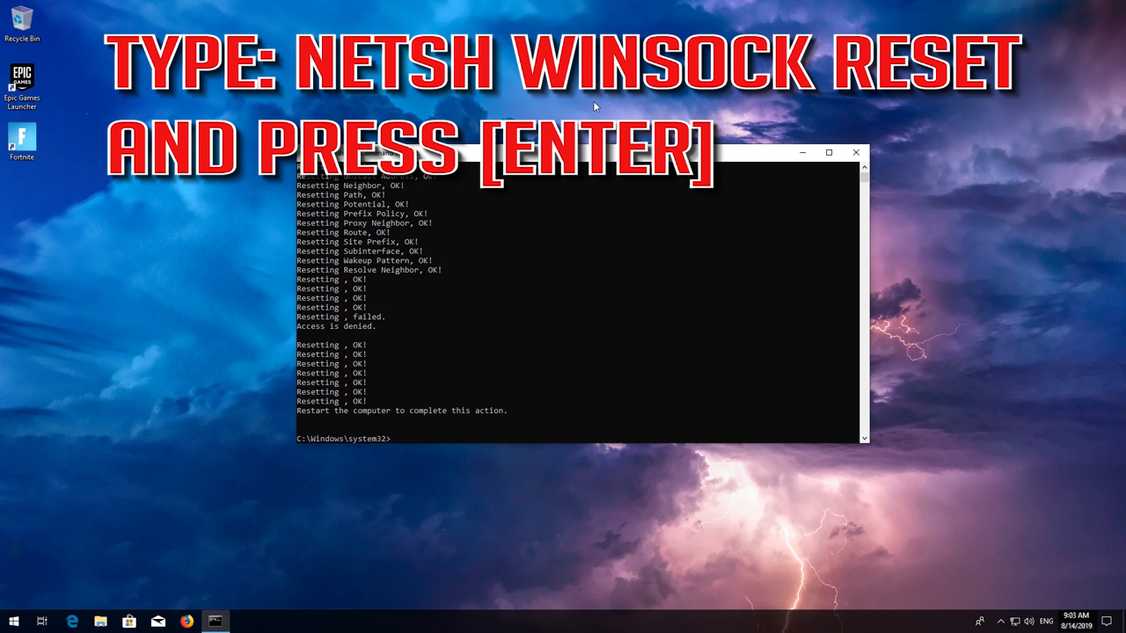
pyautogui.write('netsh')
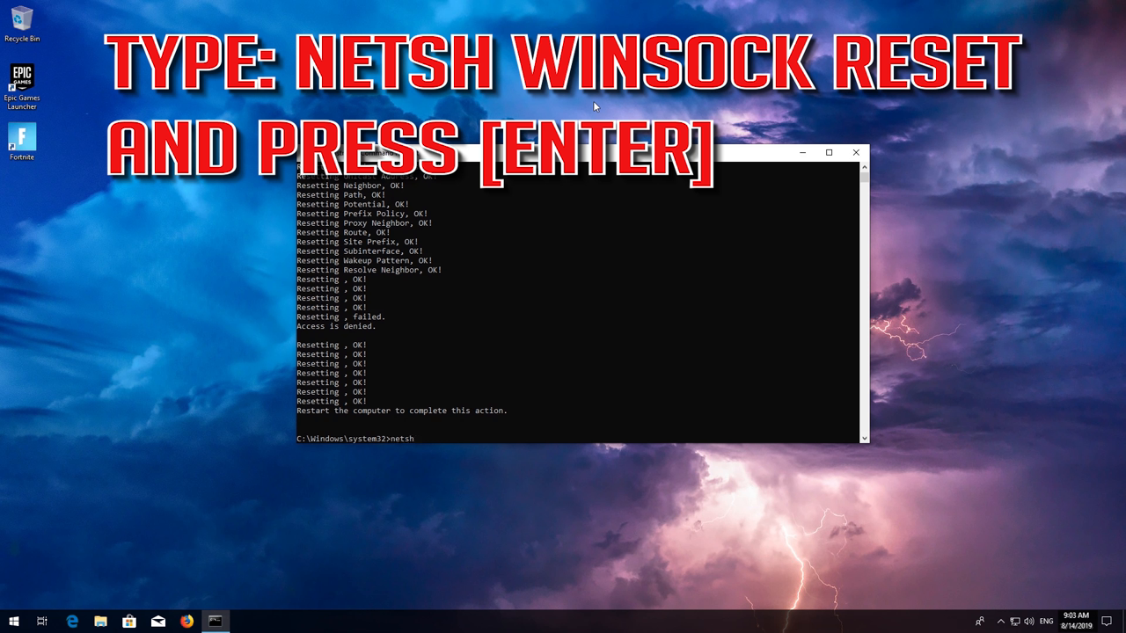
pyautogui.write('winsock reset')
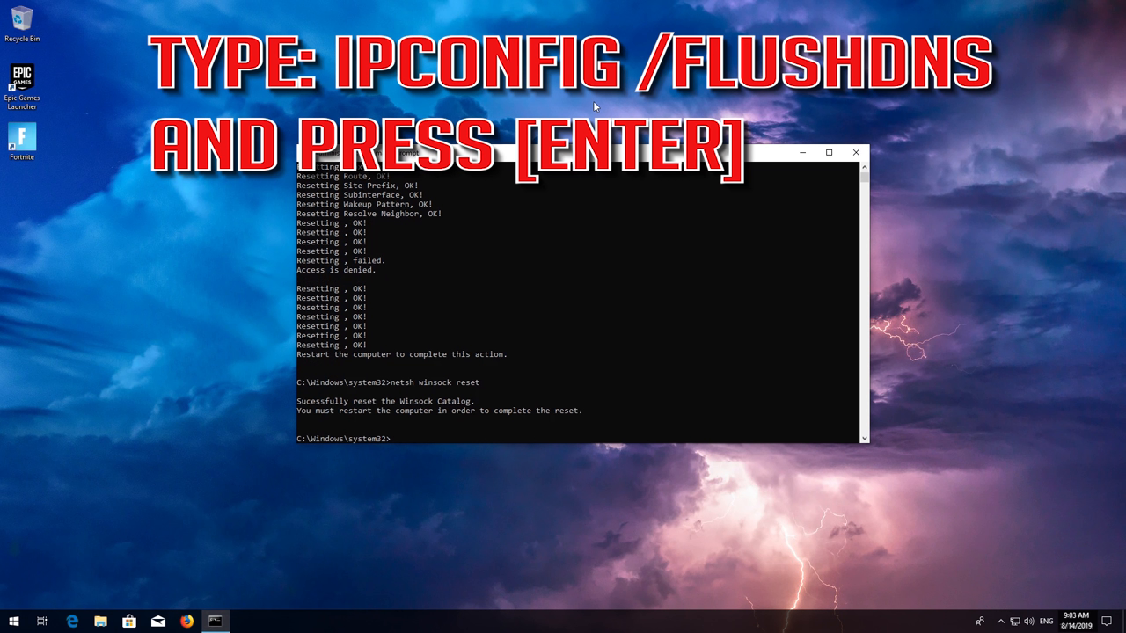
# - Flush the DNS cache with ipconfig /flushdns and exit Command Prompt
pyautogui.write('ipc')
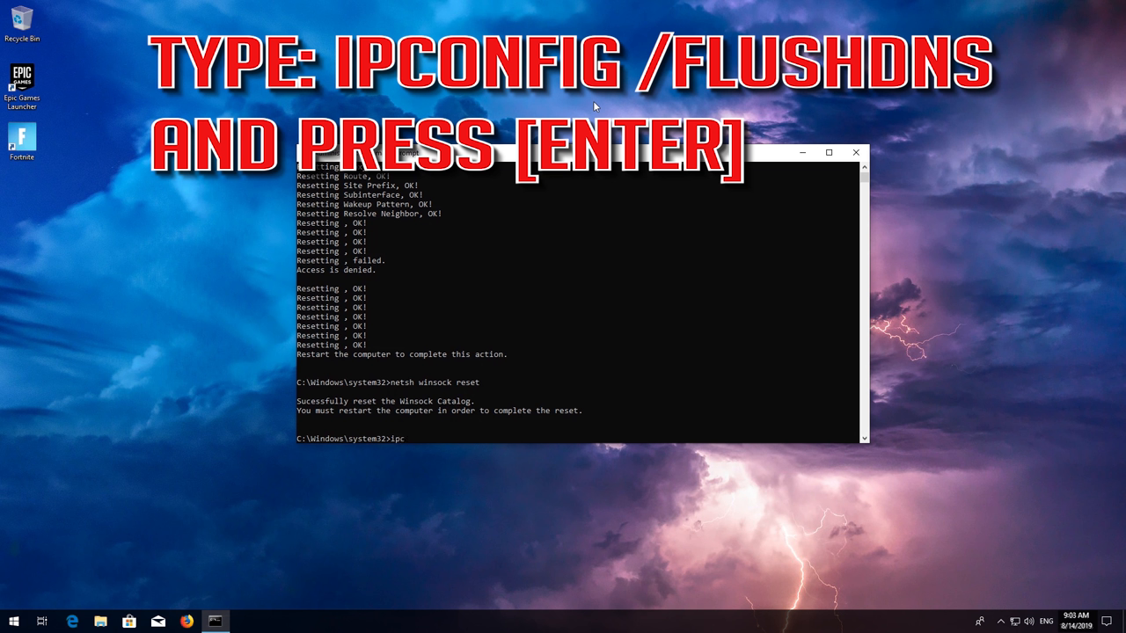
pyautogui.write('onfig /flushdns')
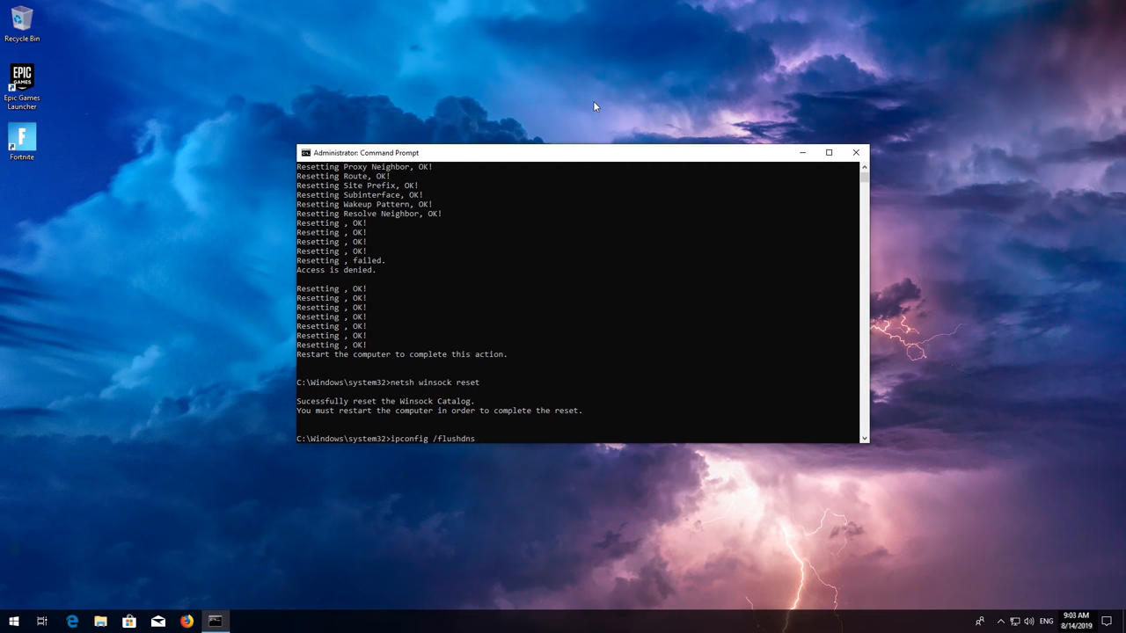
pyautogui.write('exi')
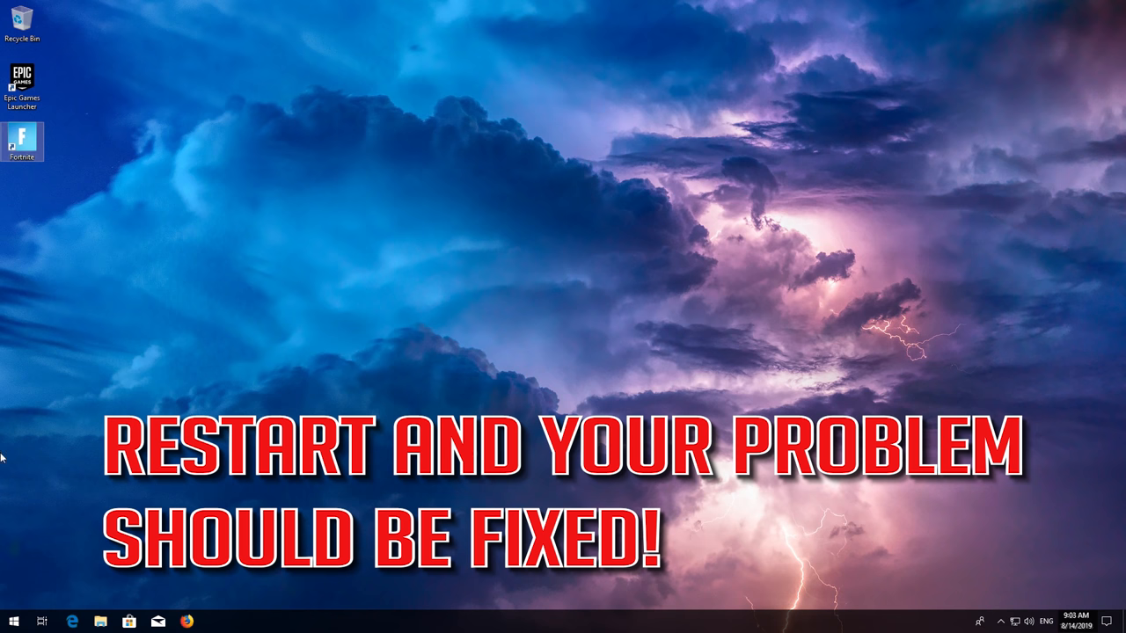
# - Restart the PC from the Start menu, then reopen Start after reboot
pyautogui.click(11, 620)
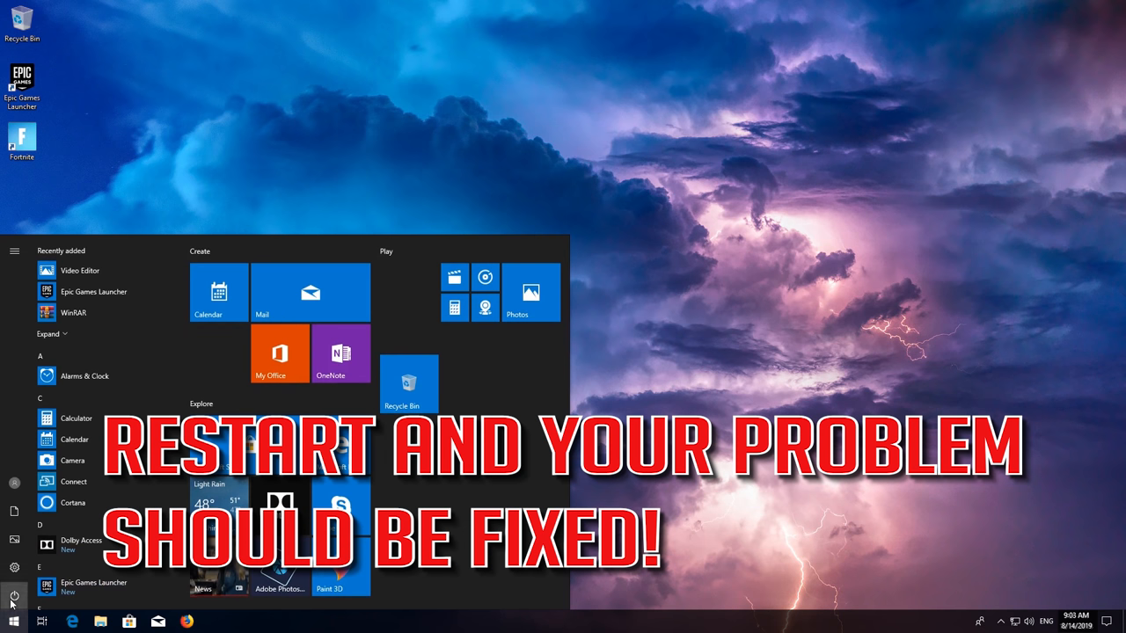
pyautogui.click(13, 593)
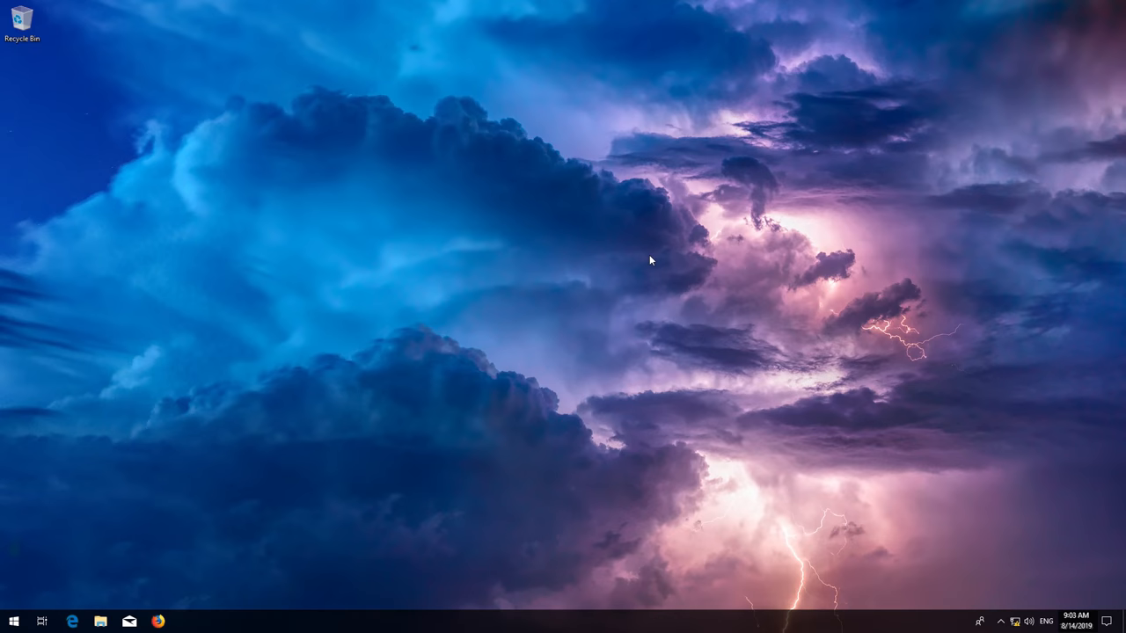
pyautogui.click(12, 618)
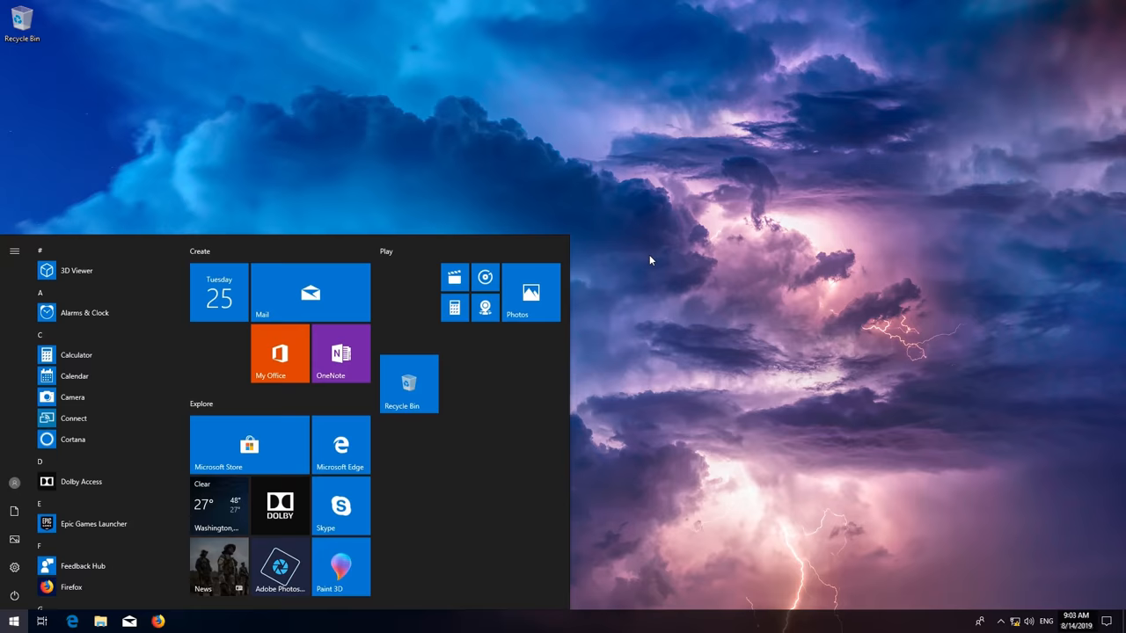
# - Uninstall the Intel PRO/1000 MT Desktop Adapter in Device Manager, then close it
pyautogui.write('device manager')
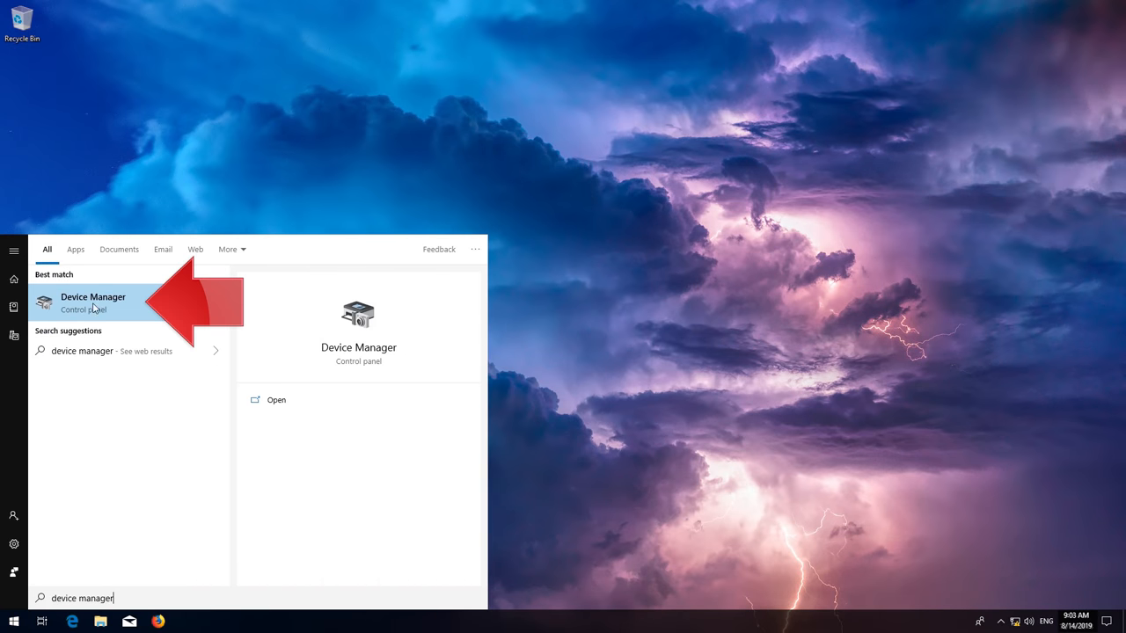
pyautogui.click(92, 304)
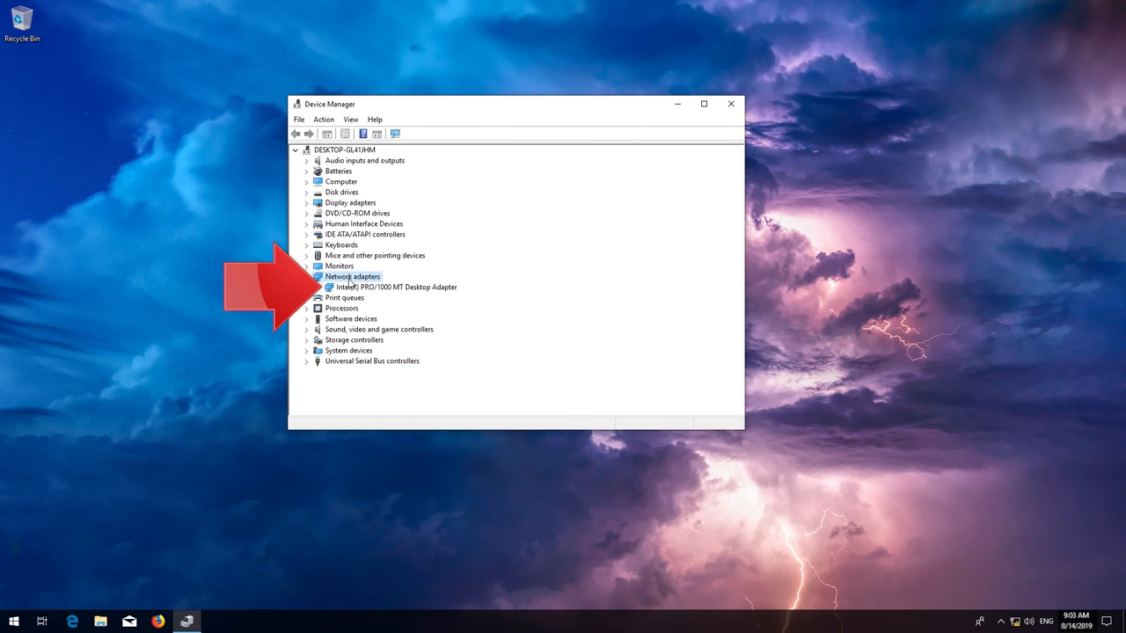
pyautogui.click(391, 287)
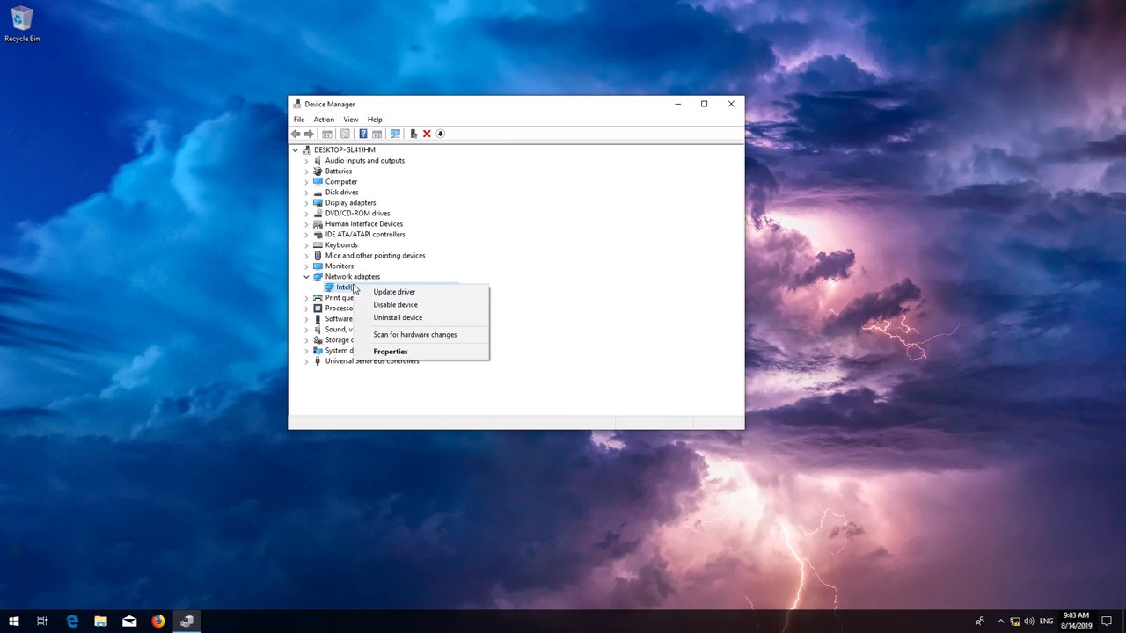
pyautogui.moveTo(463, 319)
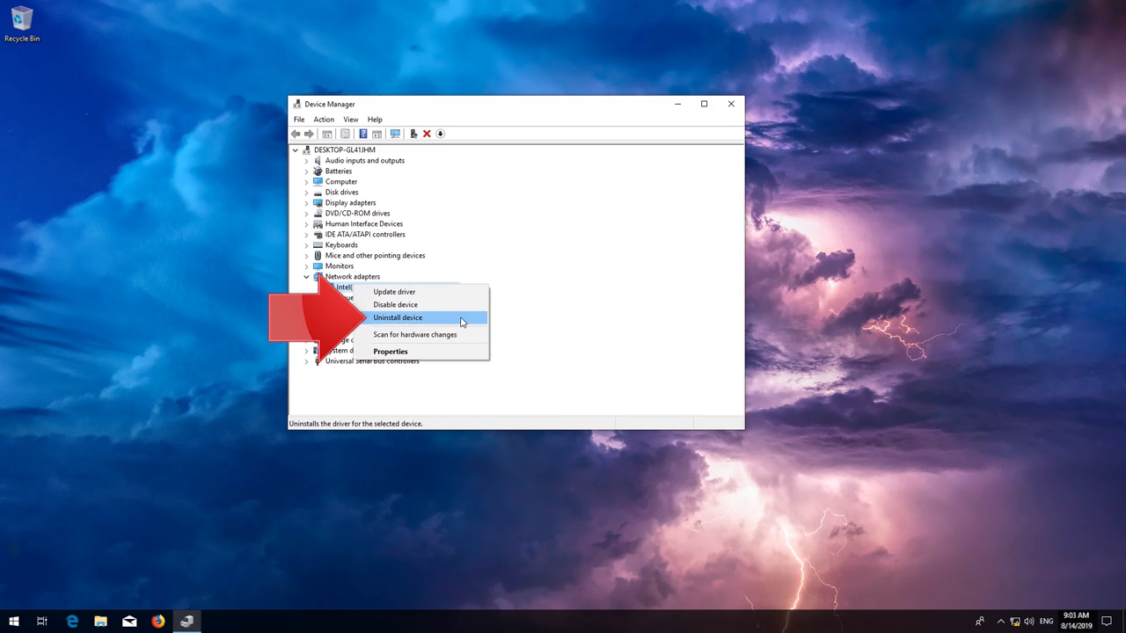
pyautogui.click(397, 317)
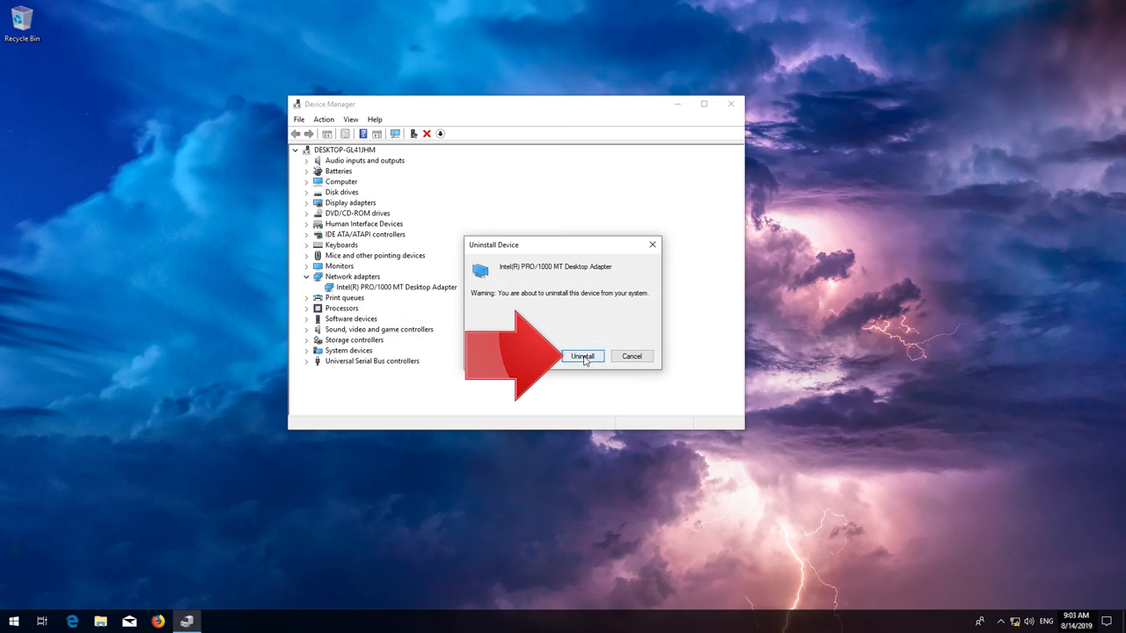
pyautogui.click(583, 356)
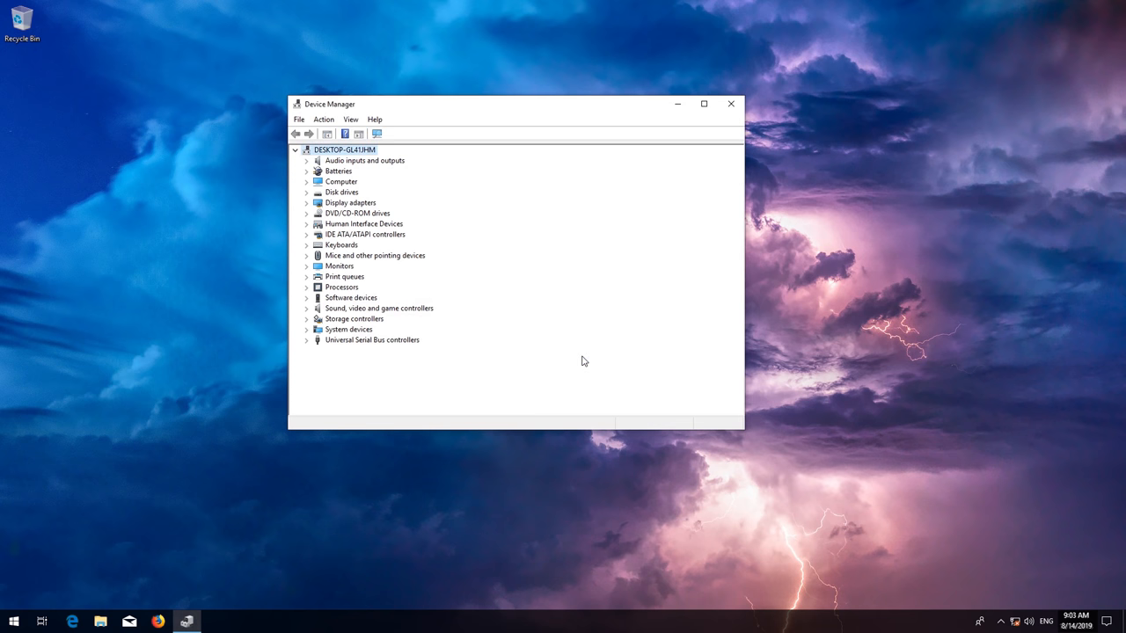
pyautogui.moveTo(728, 103)
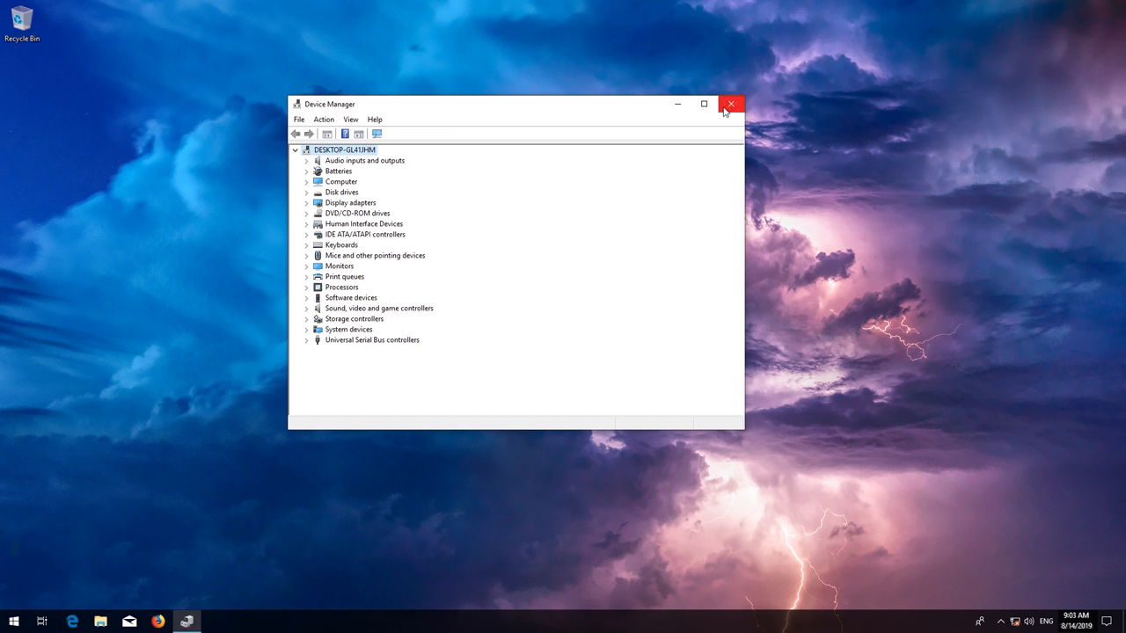
pyautogui.click(732, 104)
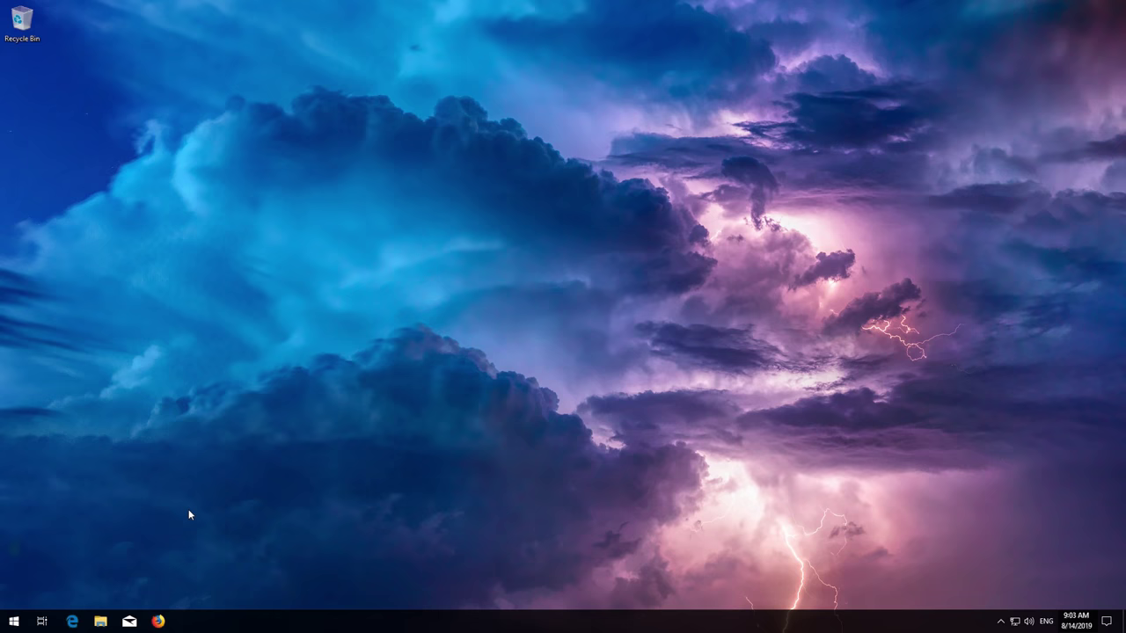
# - Open Settings' Network & Internet Status page and scroll to the Network reset link
pyautogui.click(12, 620)
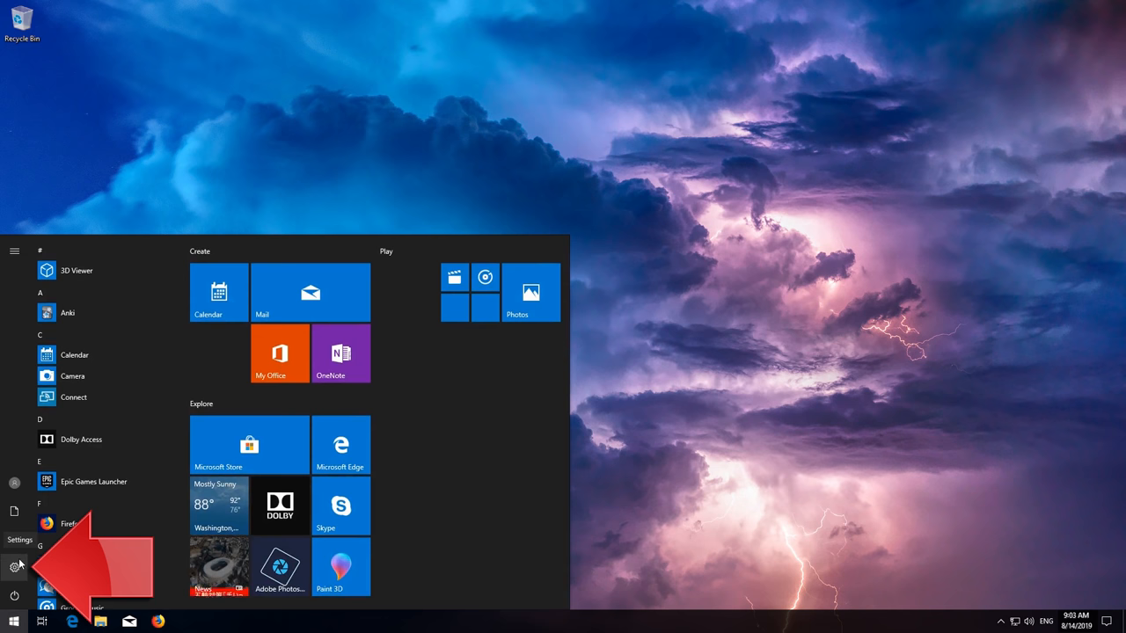
pyautogui.click(15, 565)
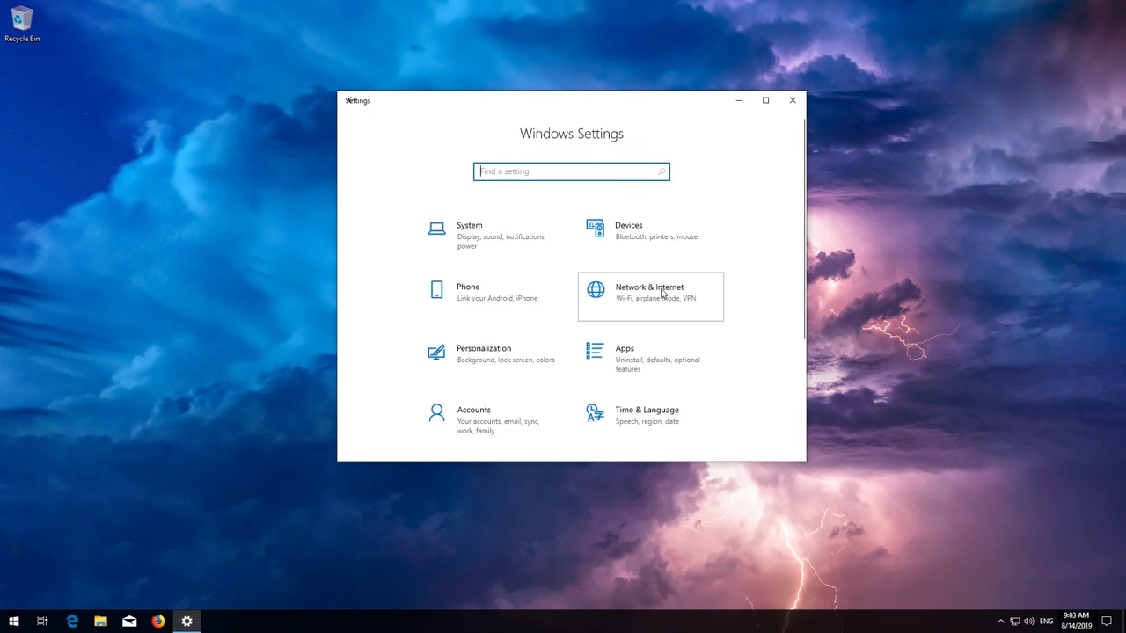
pyautogui.click(649, 297)
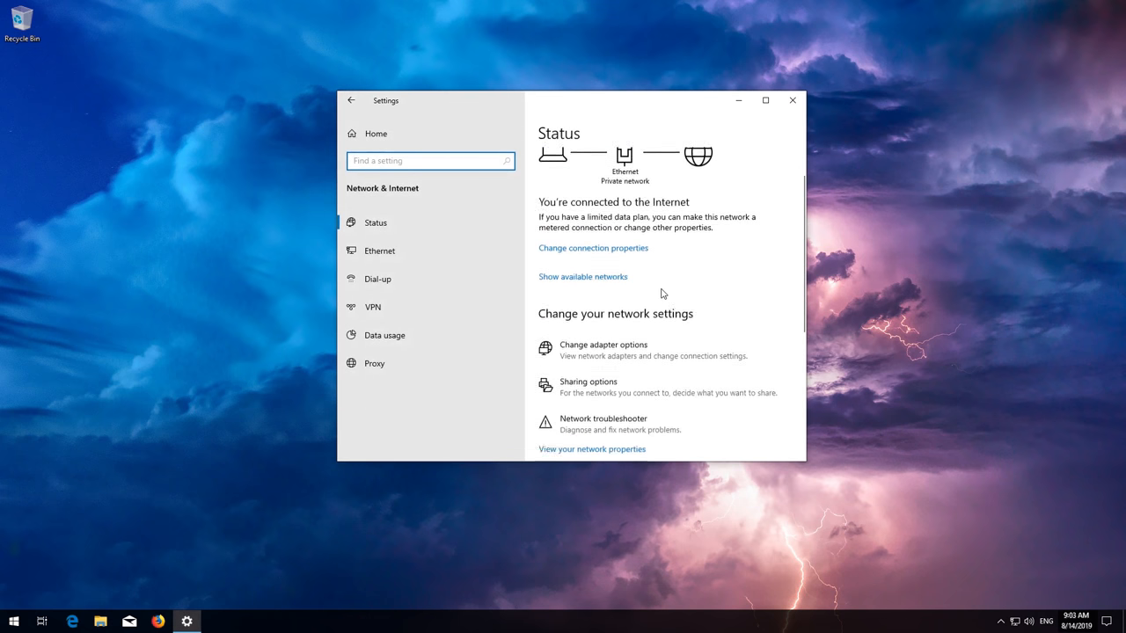
pyautogui.scroll(-3)
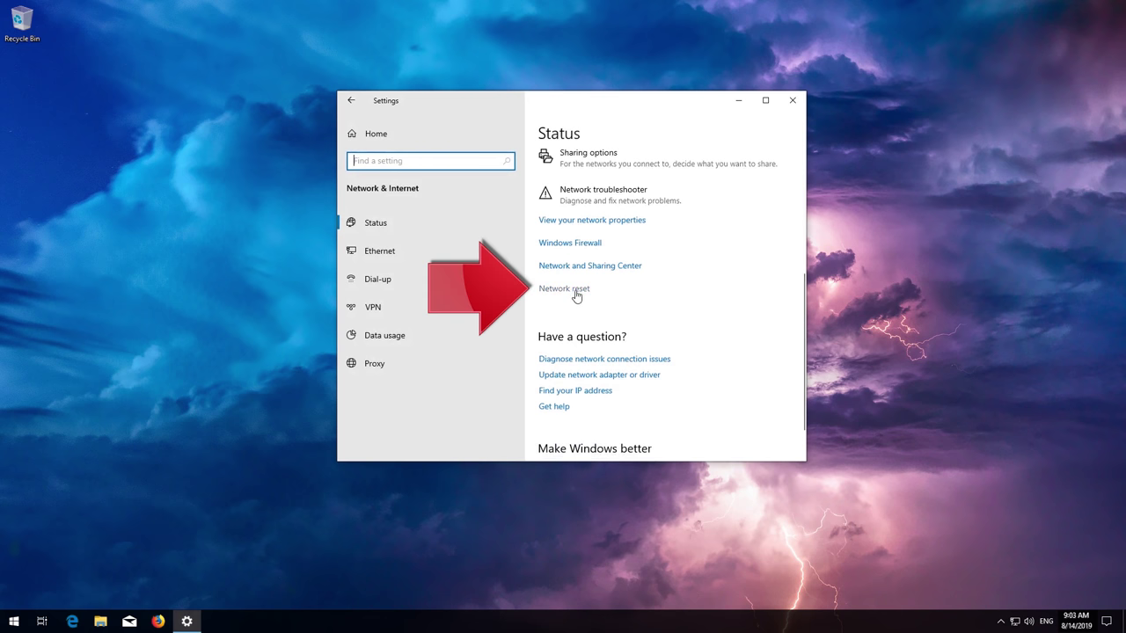
# - Open Network reset, choose Reset now, and confirm with Yes
pyautogui.click(564, 288)
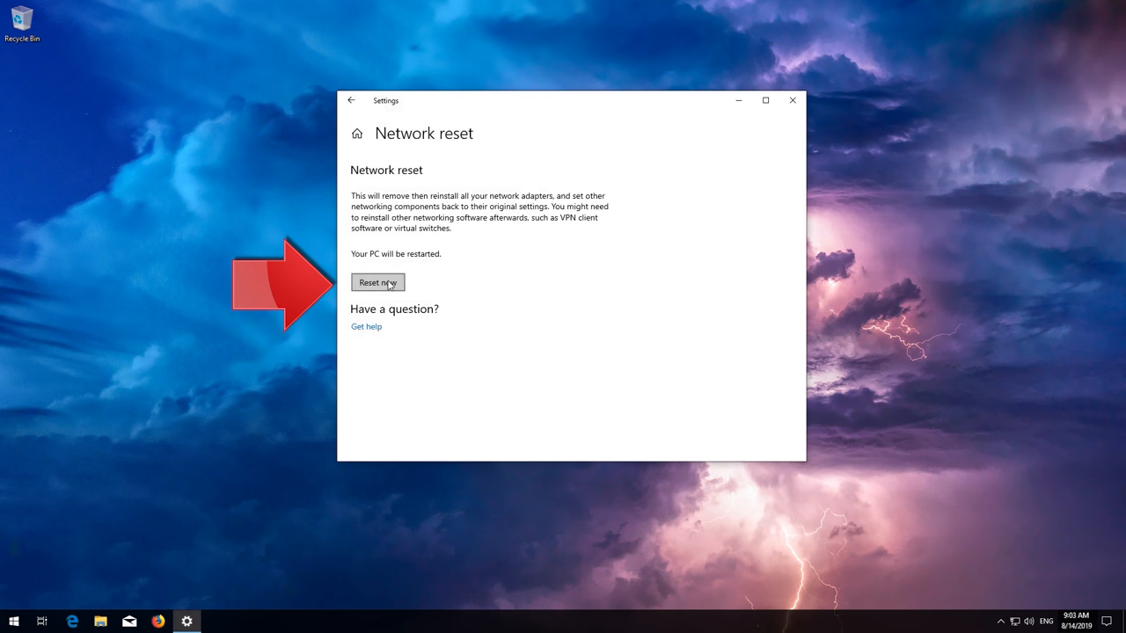
pyautogui.click(378, 282)
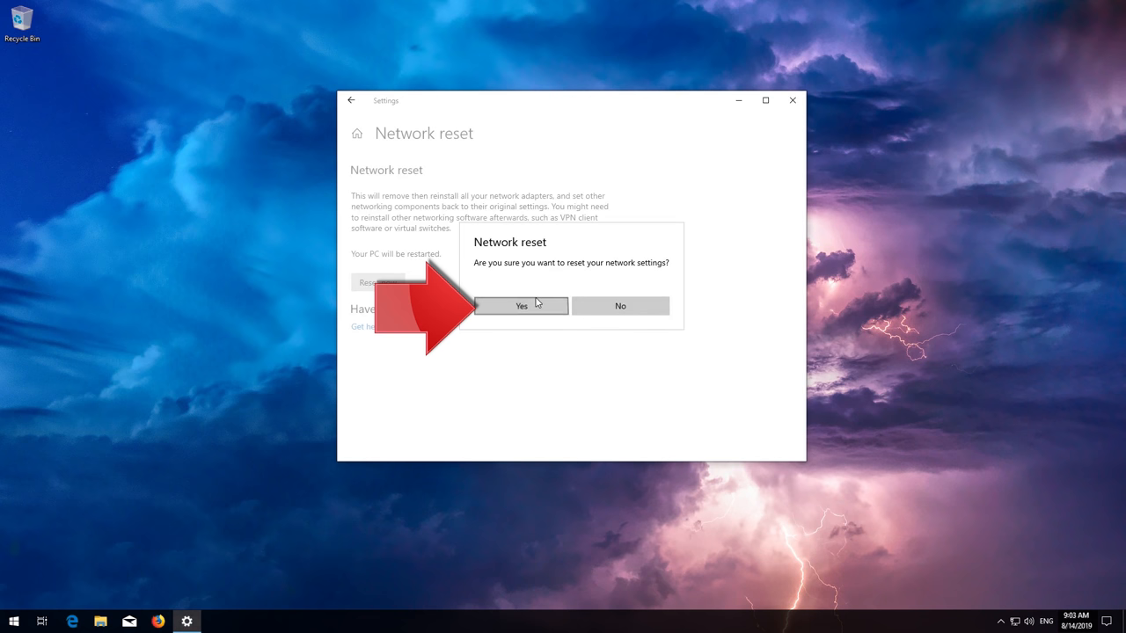
pyautogui.click(522, 305)
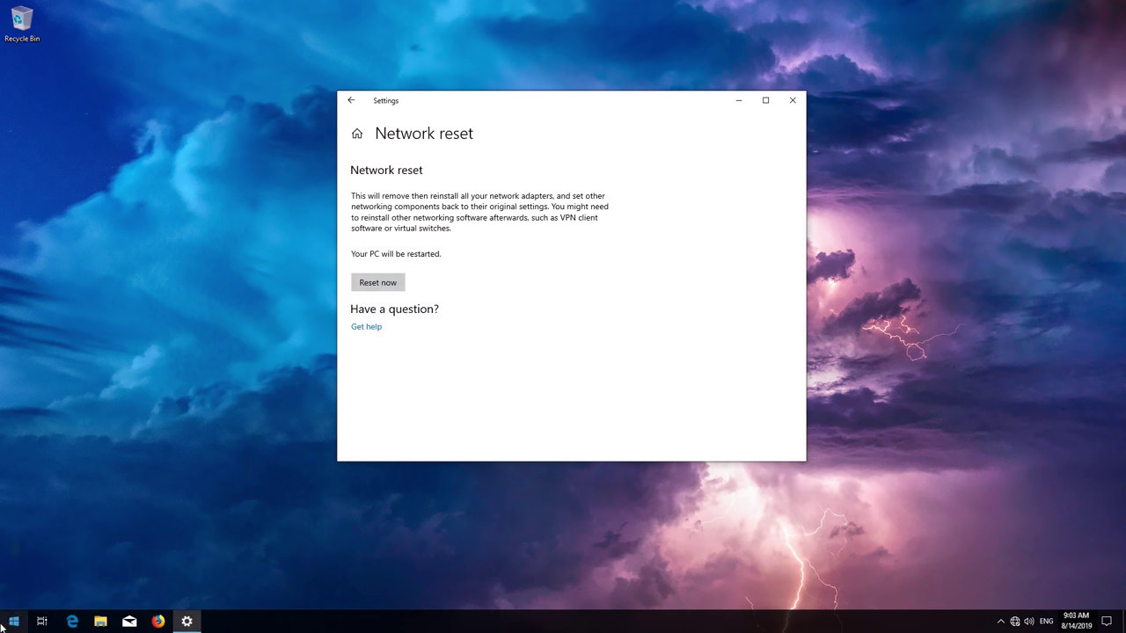